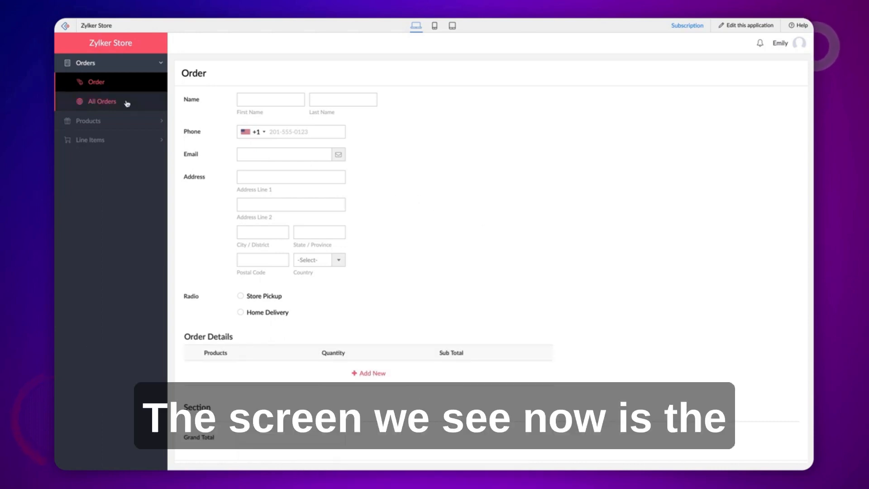
pyautogui.click(102, 101)
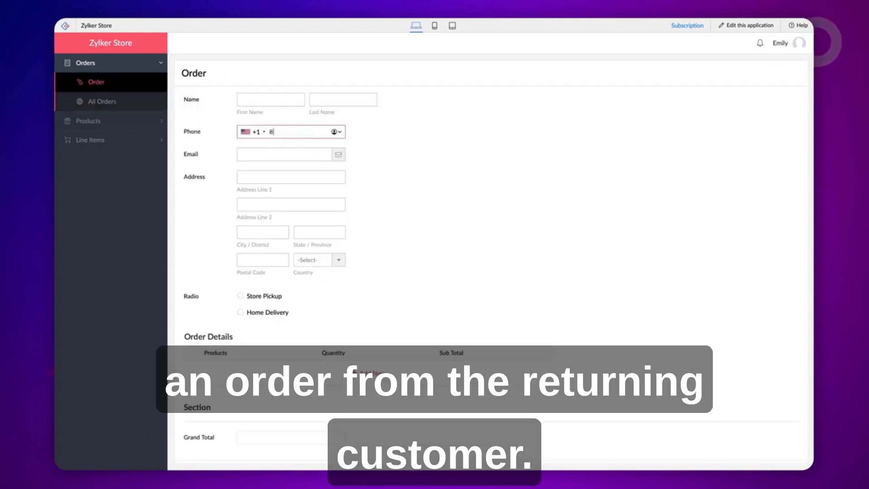
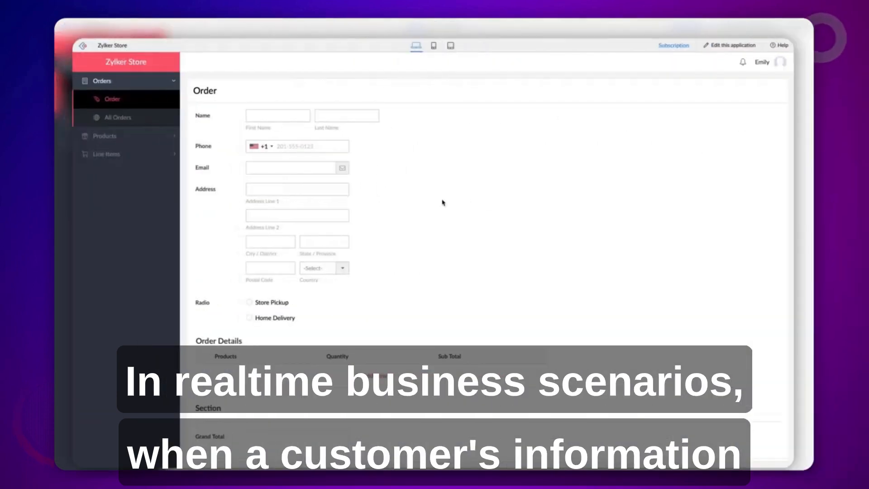
# Step: Finish the sample entry ('8033') and move to editing the Zylker Store application
pyautogui.write('8033')
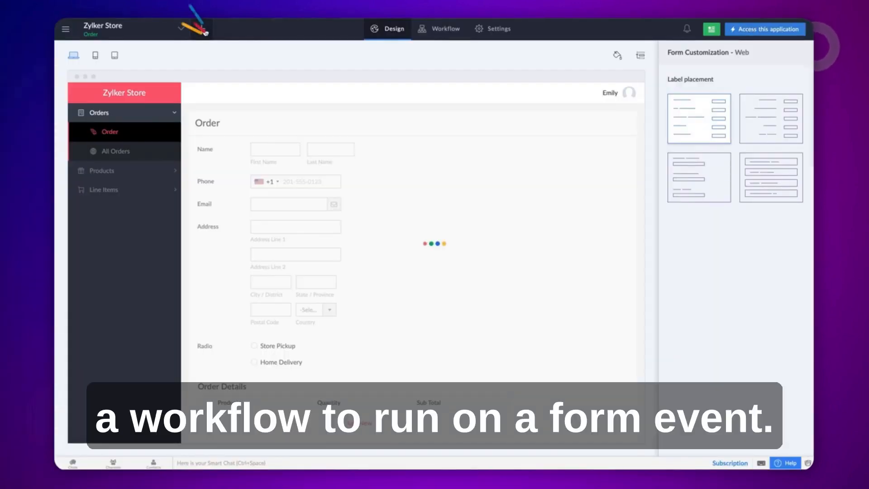
# Step: Start a new form-event workflow on the Order form for records created or edited
pyautogui.click(446, 28)
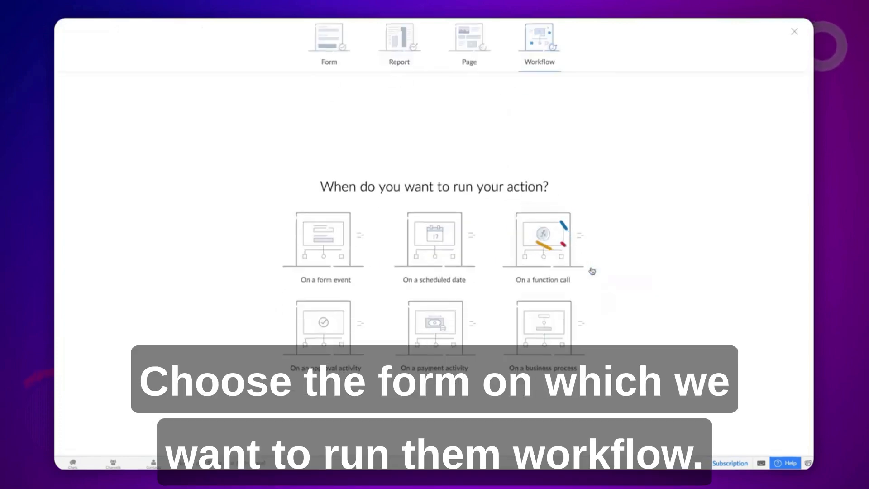
pyautogui.click(324, 241)
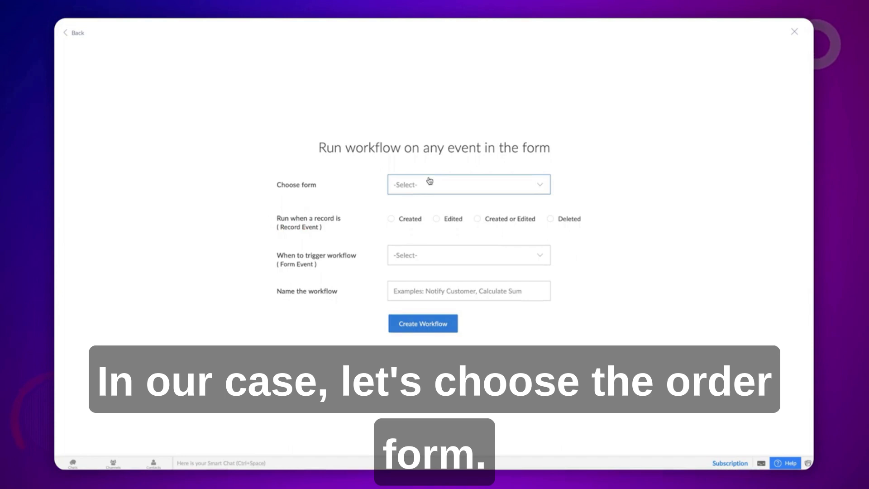
pyautogui.click(468, 184)
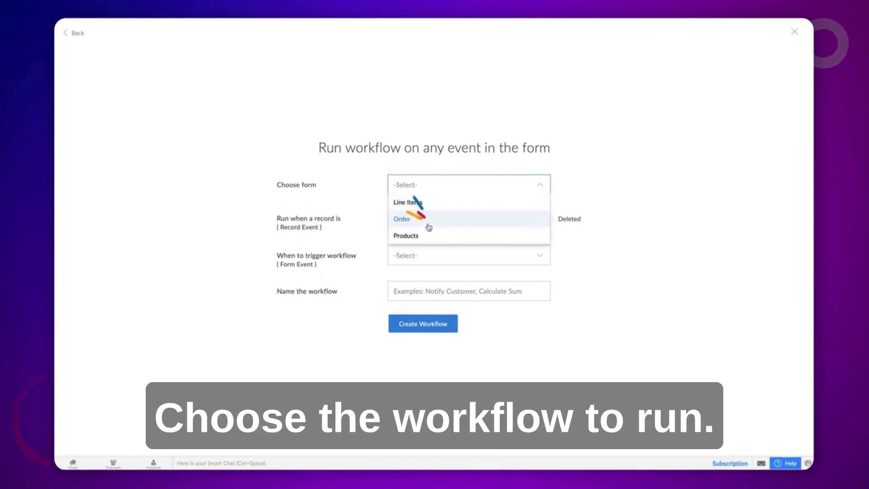
pyautogui.click(401, 218)
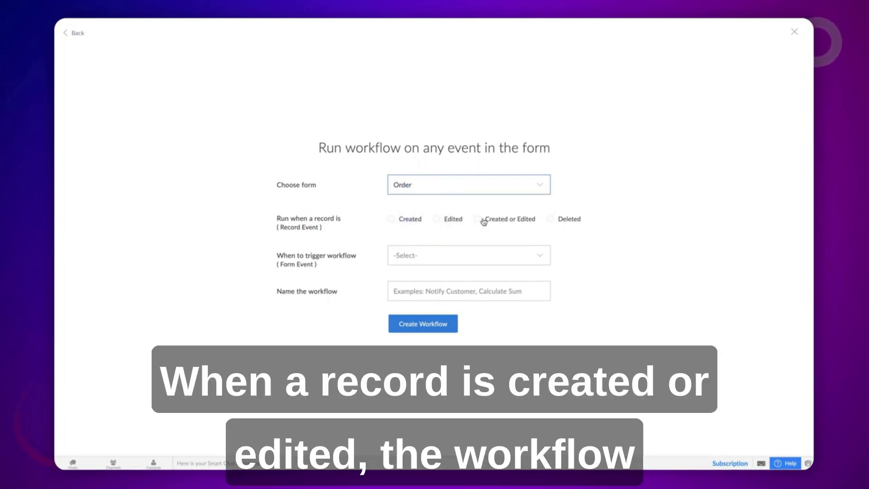
pyautogui.click(478, 218)
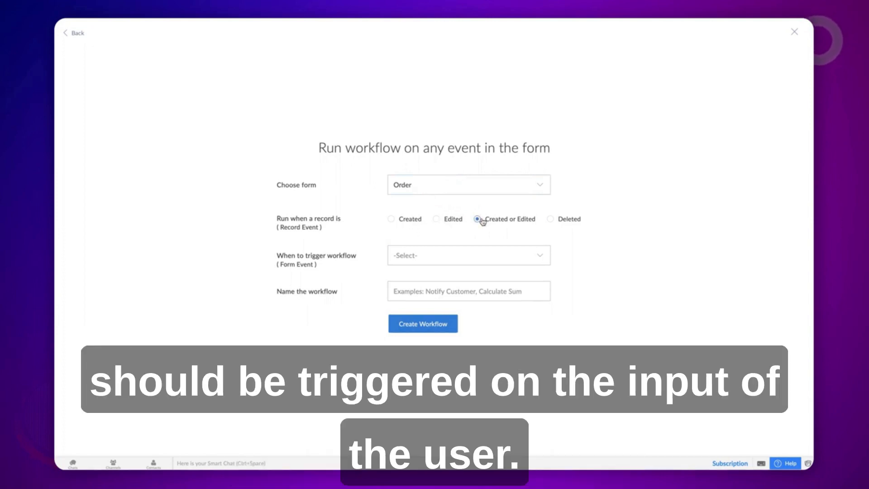
# Step: Trigger it on user input of the Phone field and create the Customer Info workflow
pyautogui.click(467, 255)
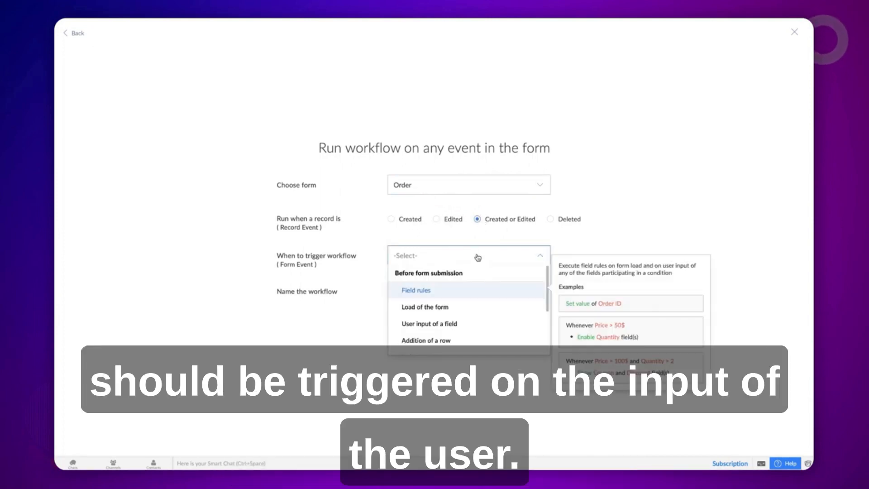
pyautogui.click(428, 323)
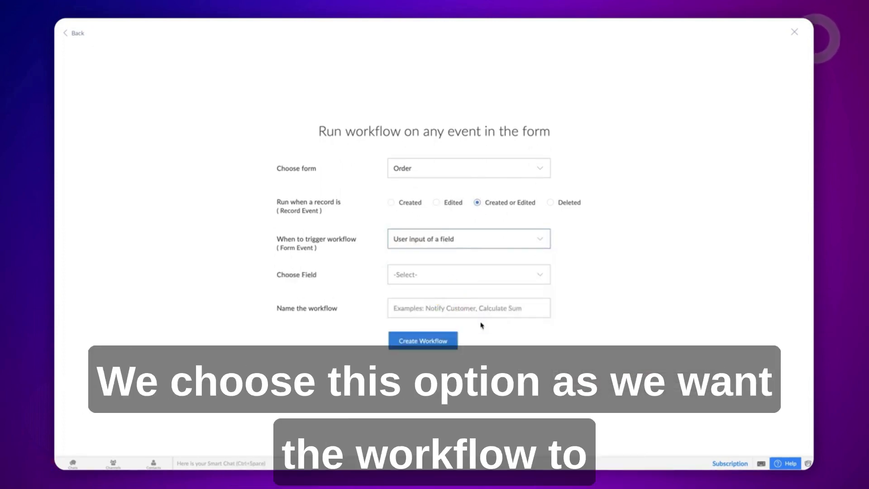
pyautogui.click(468, 274)
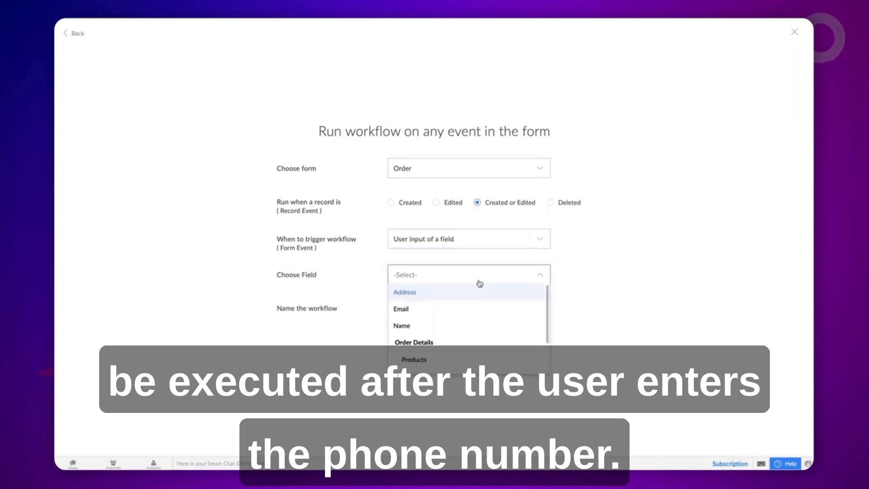
pyautogui.moveTo(478, 328)
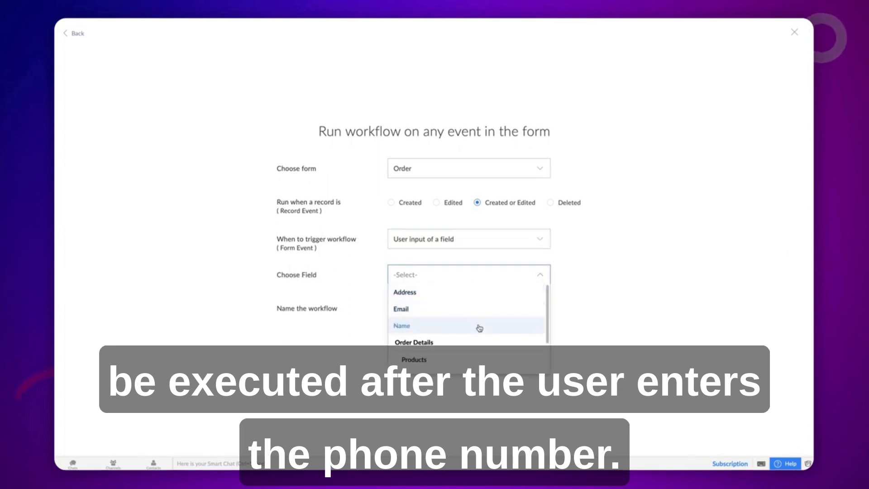
pyautogui.scroll(-3)
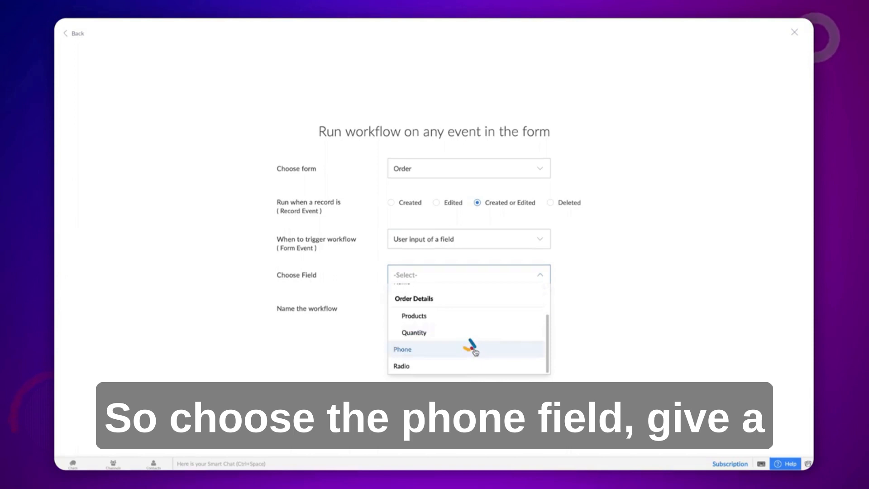
pyautogui.click(402, 349)
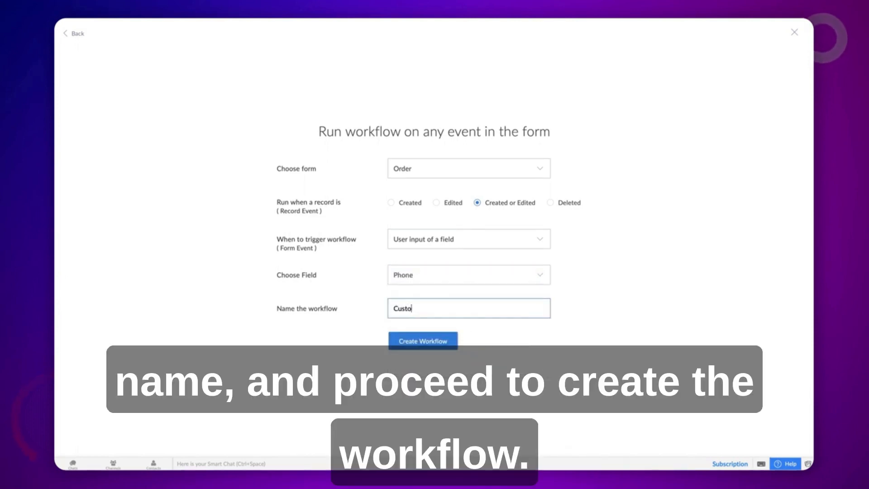
pyautogui.click(423, 341)
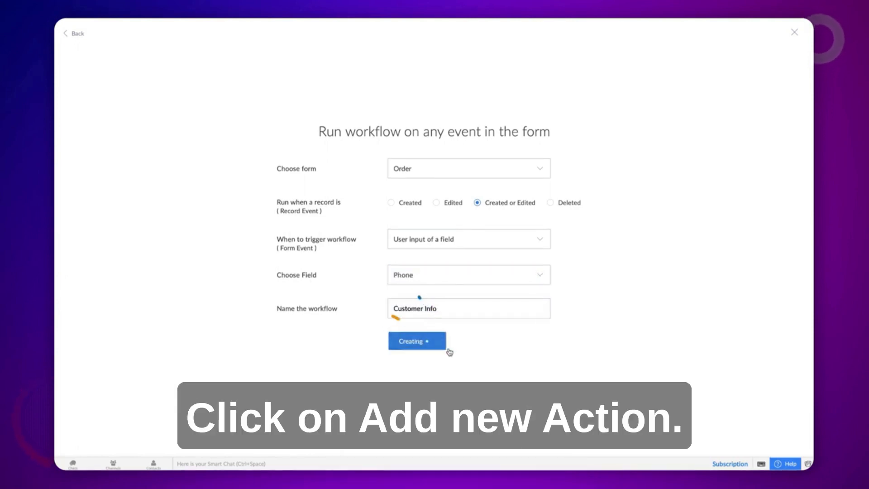
pyautogui.click(416, 342)
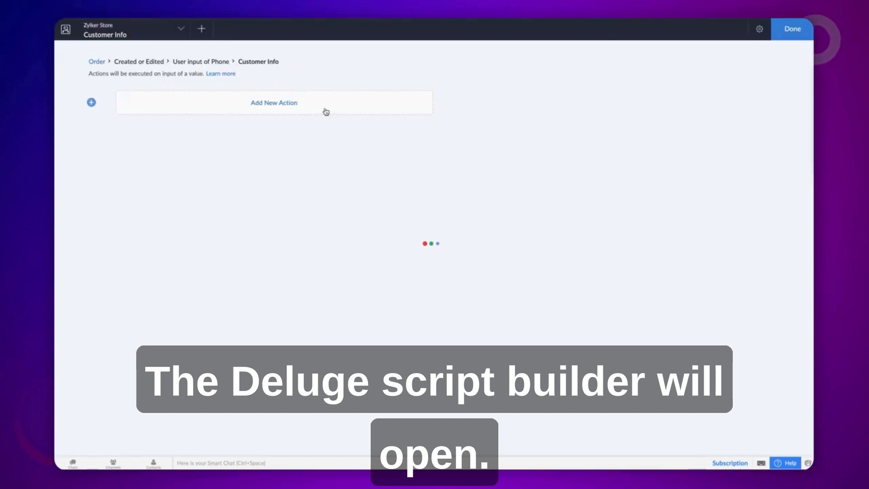
# Step: Choose Deluge script as the action type for the Phone input action
pyautogui.click(273, 102)
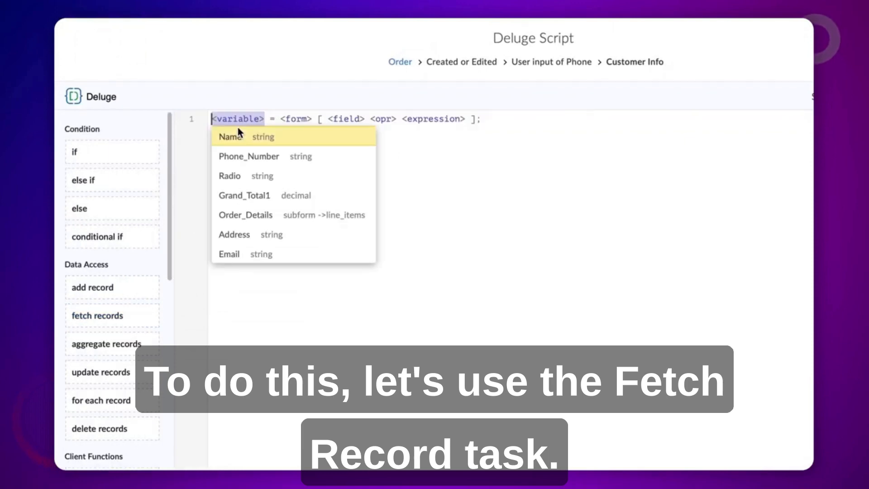
# Step: Fill the fetch statement with variable customerinfo and form Order matching Phone_Number
pyautogui.write('customerinfo')
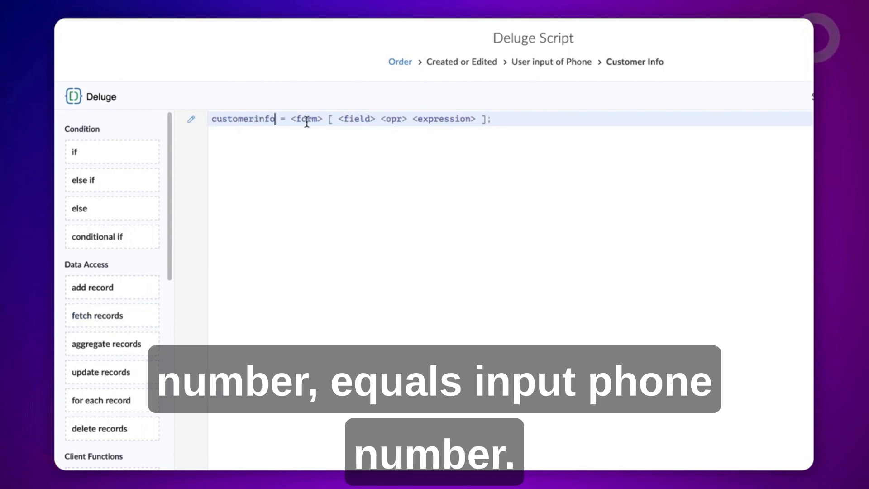
pyautogui.click(351, 117)
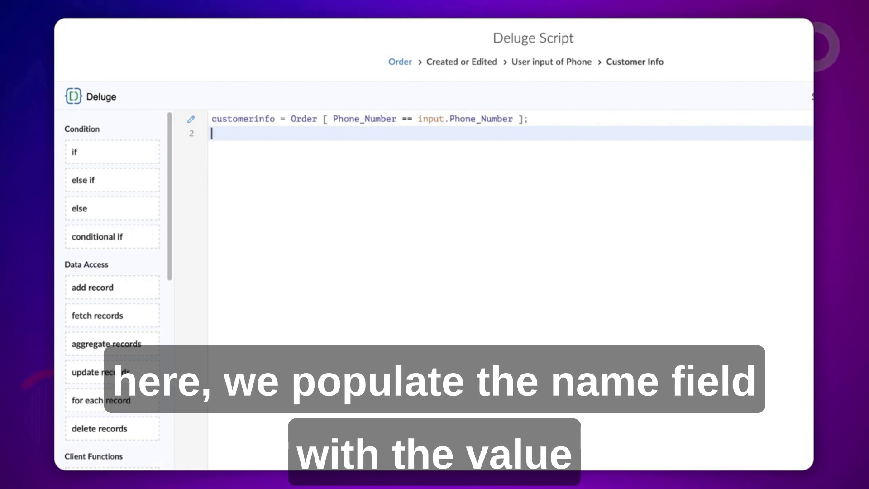
# Step: Add the line input.Name = customerinfo.Name;
pyautogui.write('input.Name')
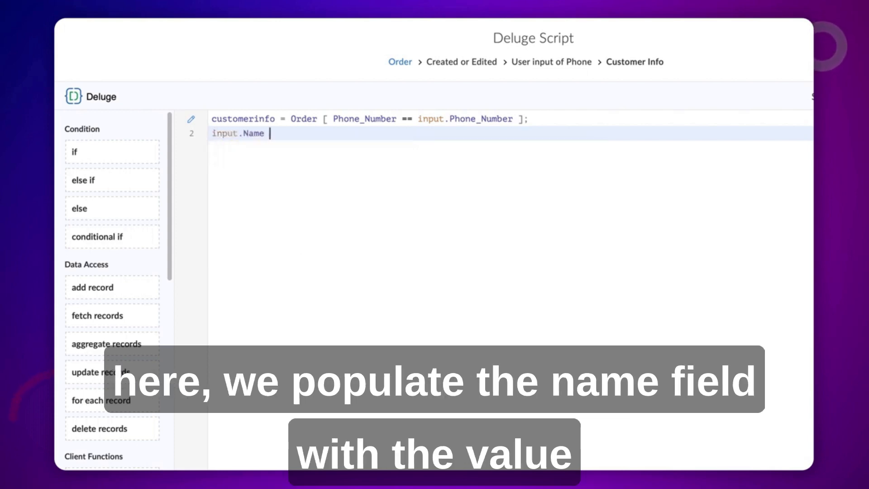
pyautogui.write('= customerinfo')
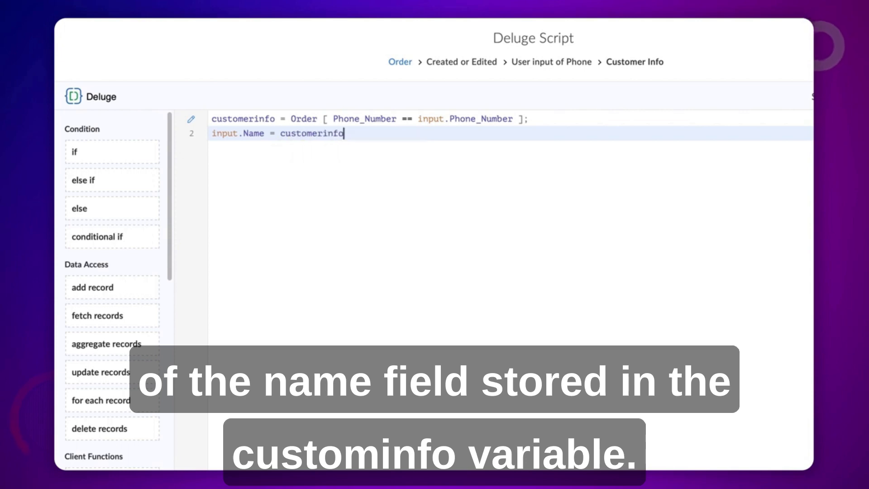
pyautogui.write('.Name;')
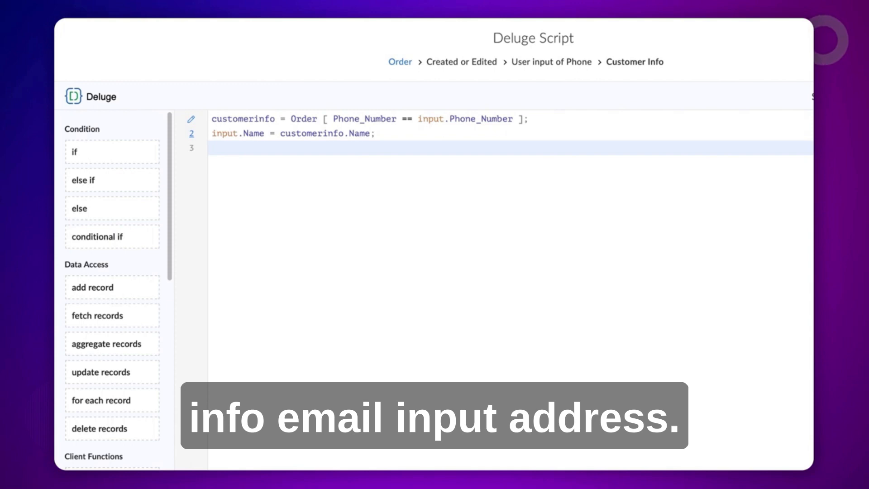
# Step: Add lines setting input.Email and input.Address from customerinfo
pyautogui.write('i')
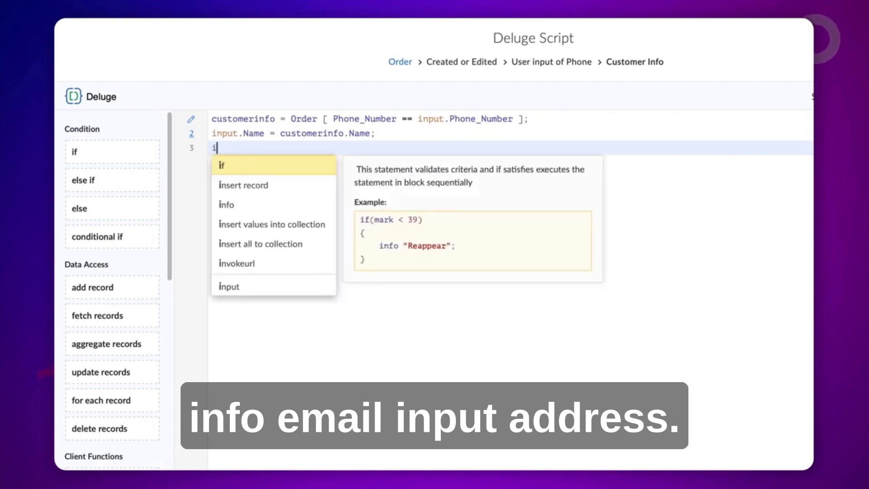
pyautogui.write('nput.Email =')
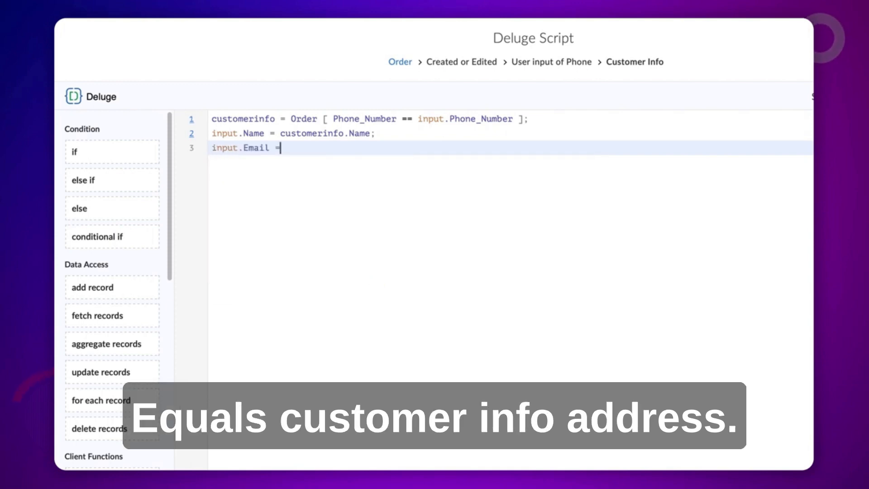
pyautogui.write('customerinfo.Email;')
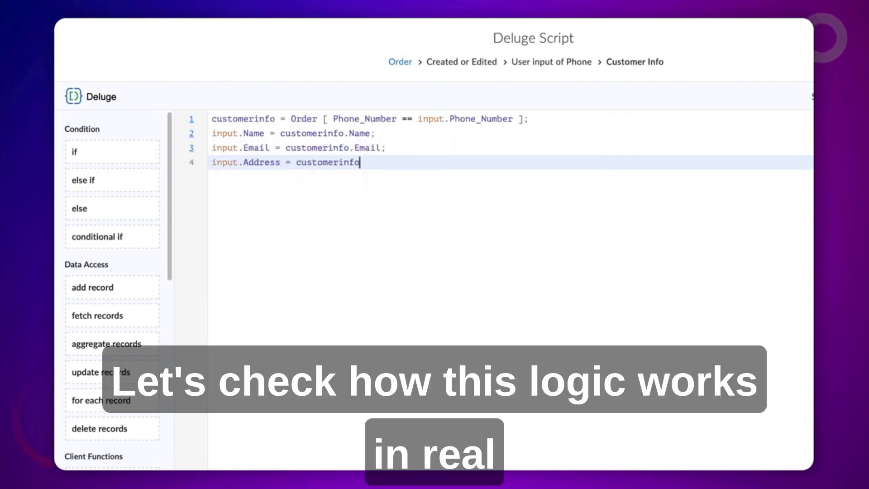
pyautogui.write('.Address;')
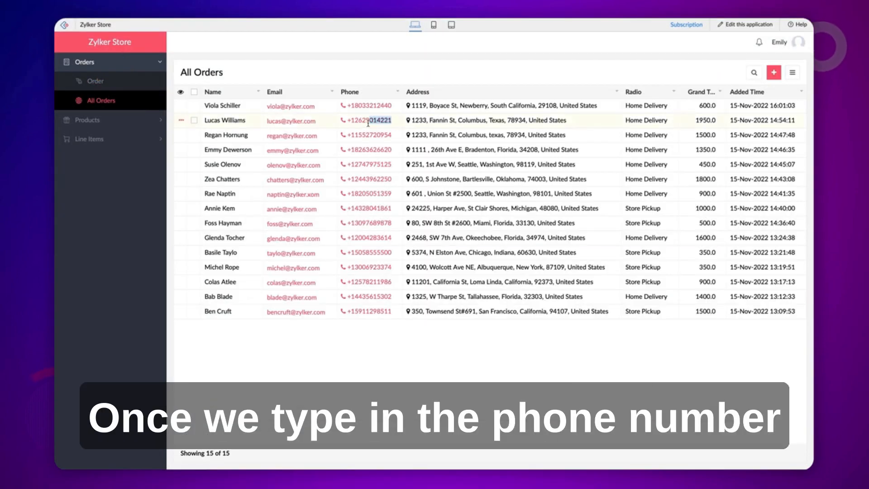
# Step: Switch to the live Zylker Store app to view the All Orders report
pyautogui.click(774, 73)
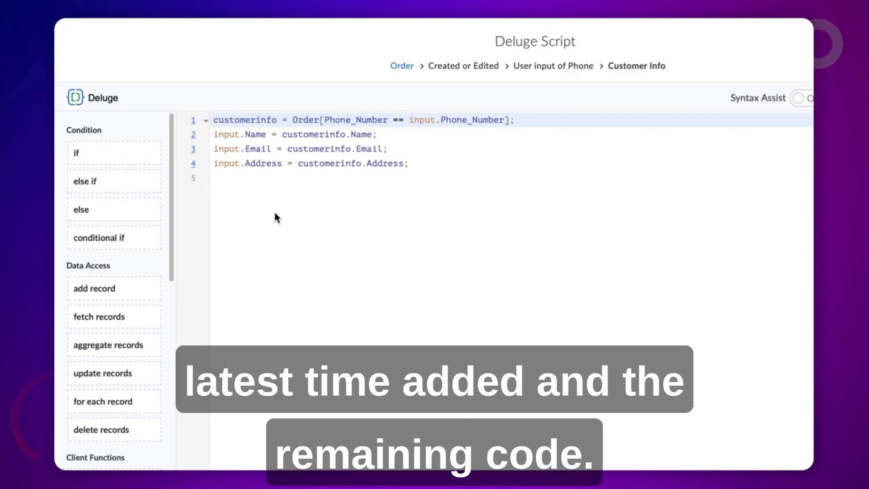
# Step: Append 'sort by Added_Time desc' to the fetch statement on line 1
pyautogui.write('sort by Added_Time')
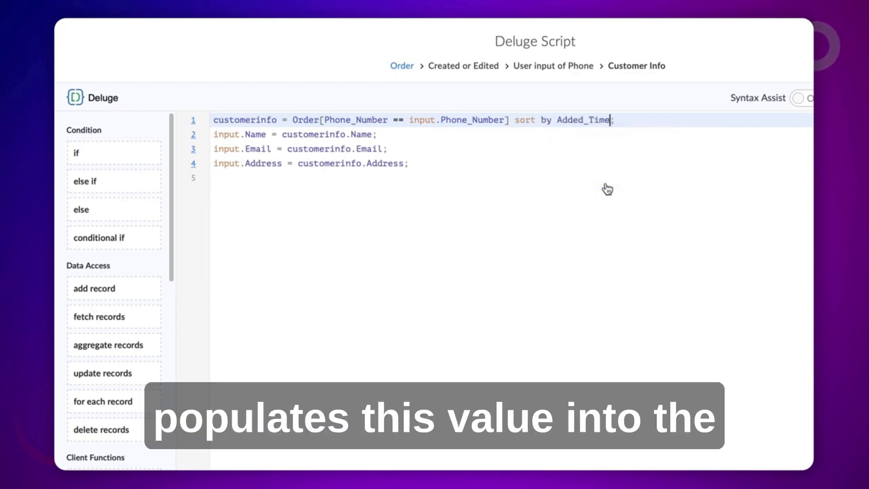
pyautogui.write('desc')
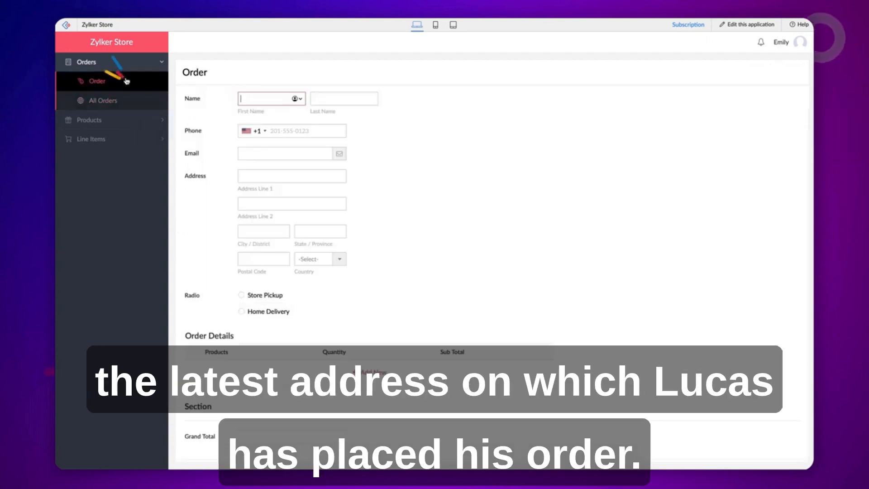
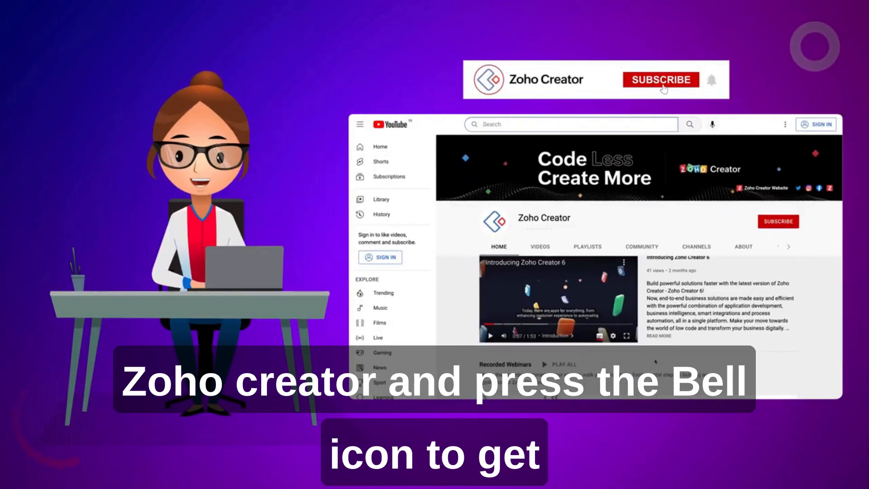
pyautogui.click(659, 80)
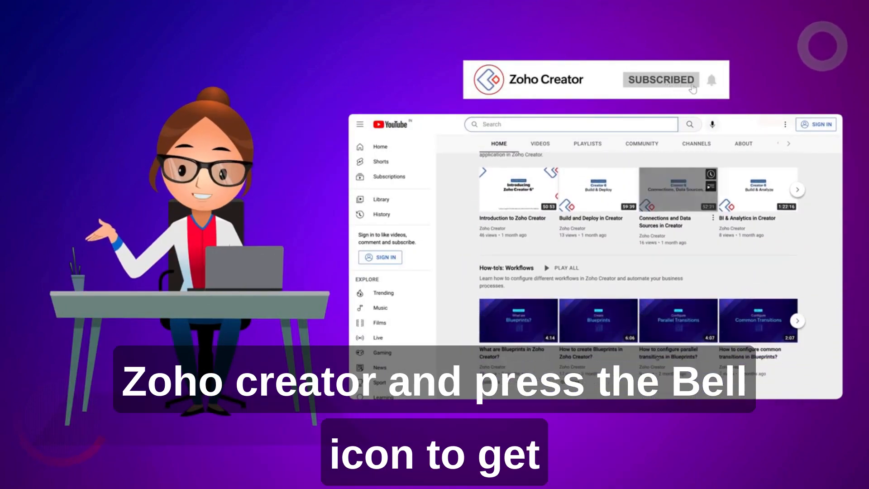